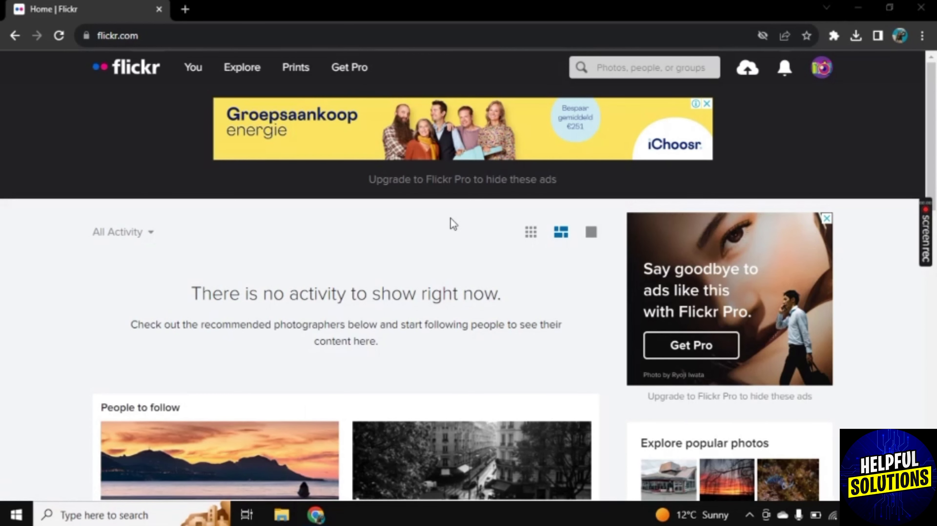
mouse_move(511, 407)
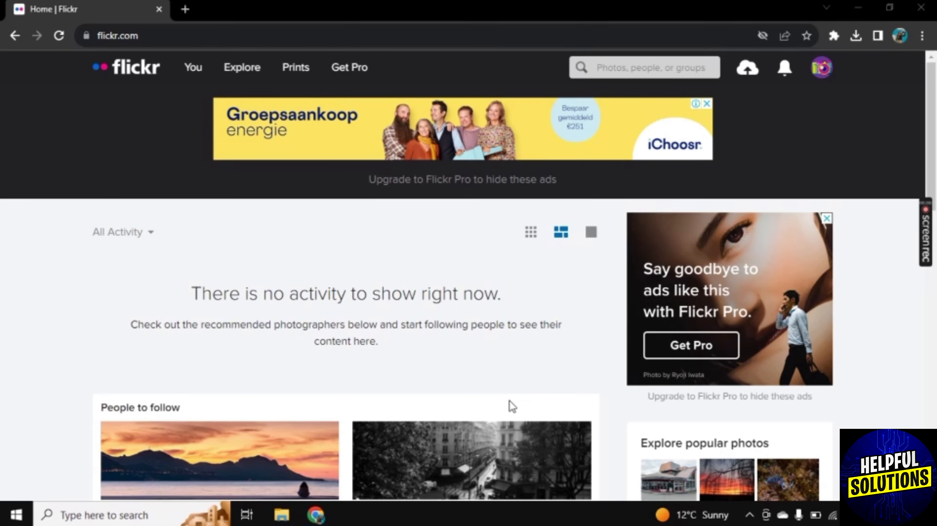
mouse_move(795, 147)
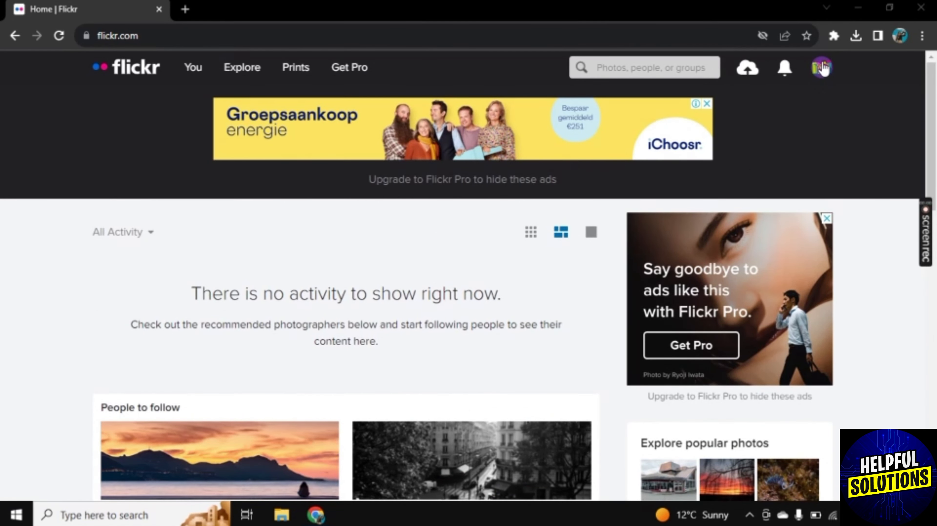
Reach the account Settings from the avatar menu and scroll to the delete-account link
left_click(820, 67)
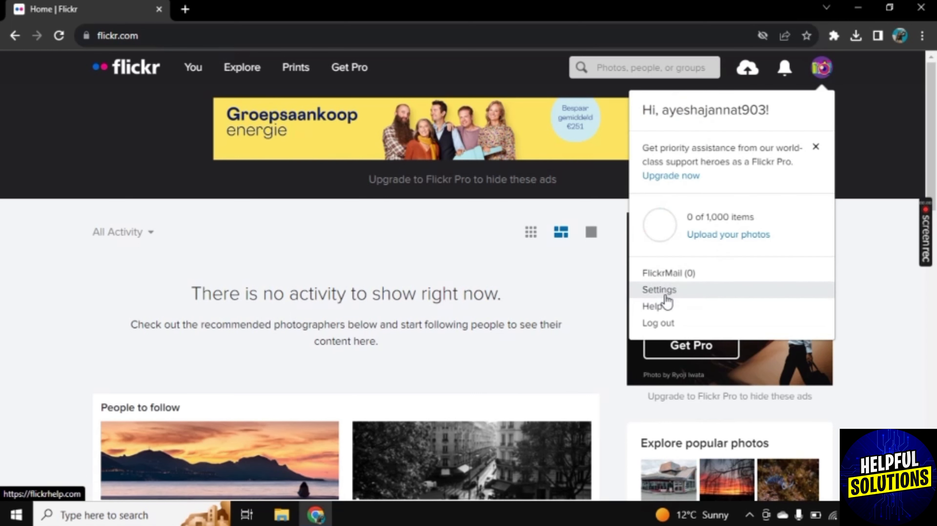
left_click(658, 290)
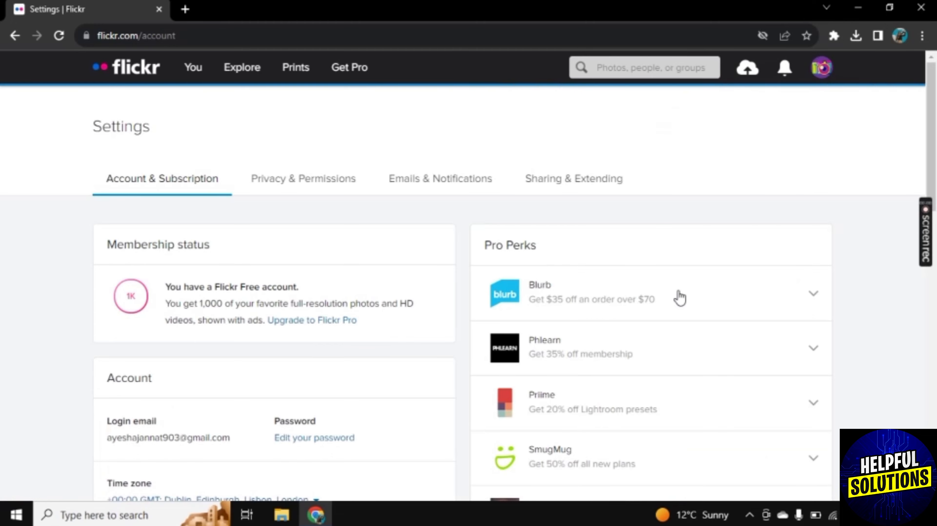
scroll("down", 3)
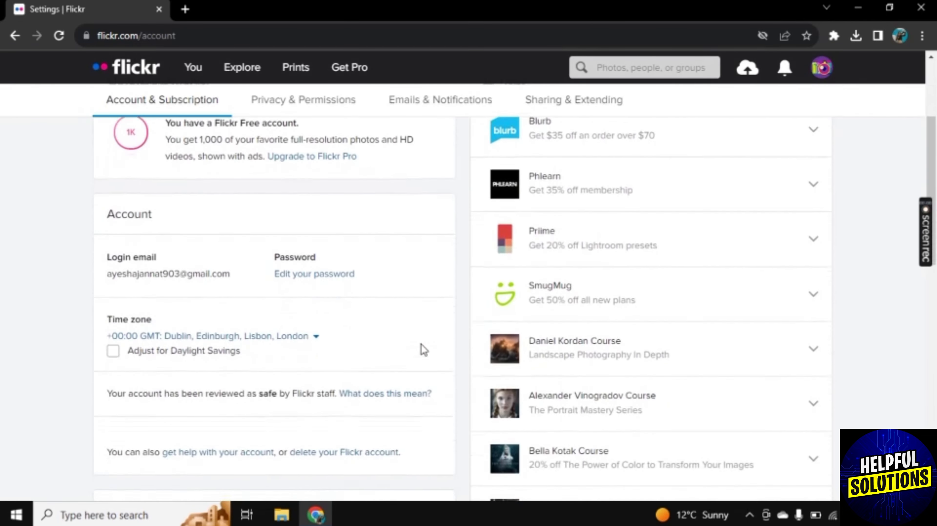
scroll("down", 3)
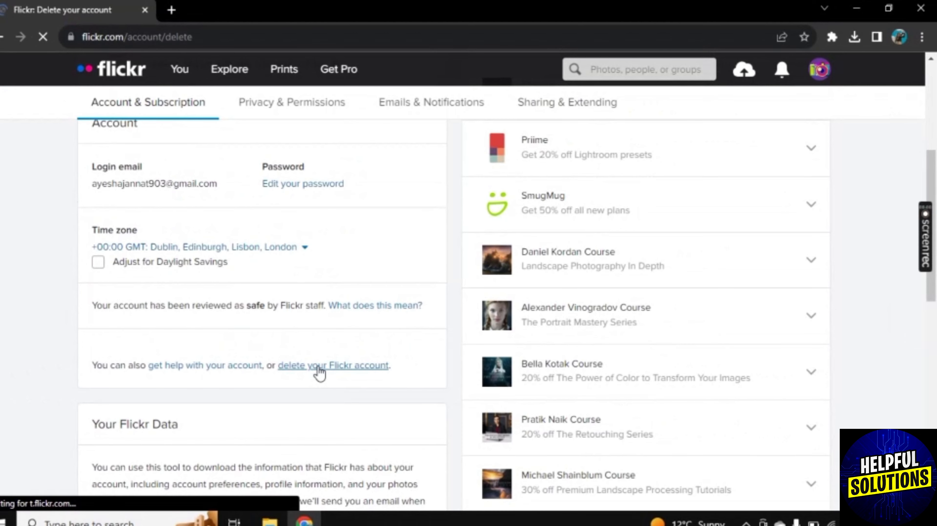
Begin the deletion and accept the warning with OK - NEXT to continue
left_click(333, 365)
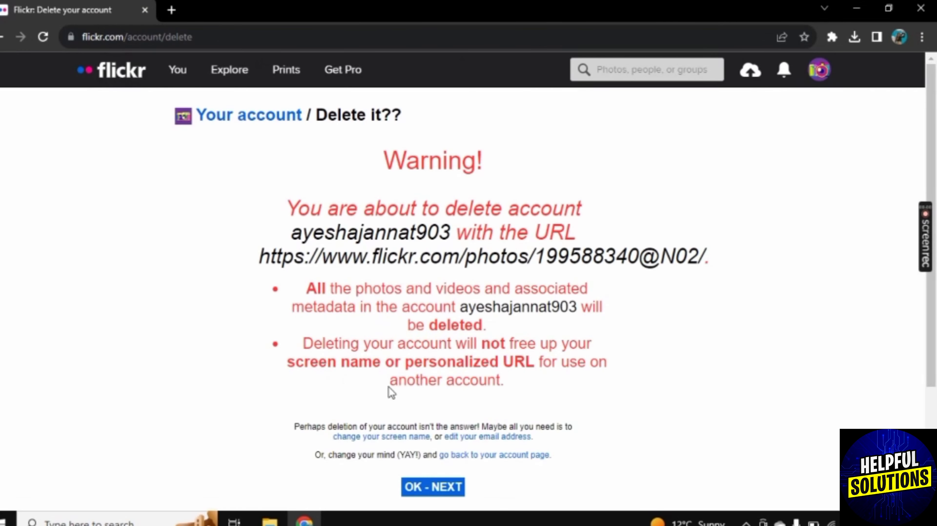
scroll("down", 3)
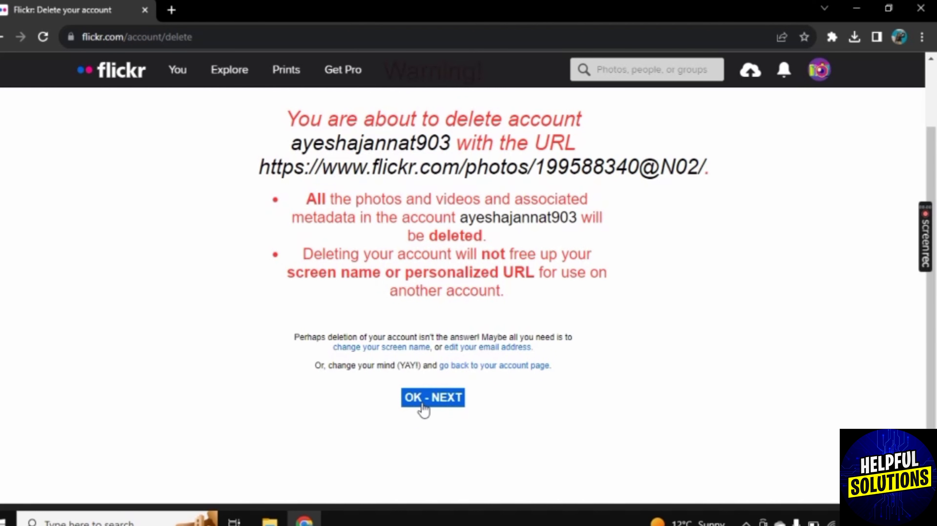
left_click(432, 397)
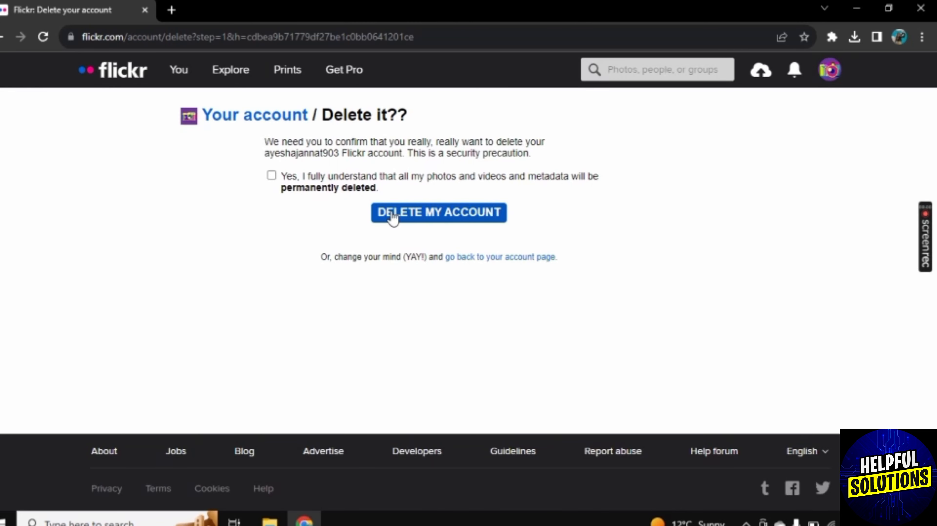
Tick 'Yes, I fully understand' and confirm DELETE MY ACCOUNT, reaching the goodbye page
left_click(271, 175)
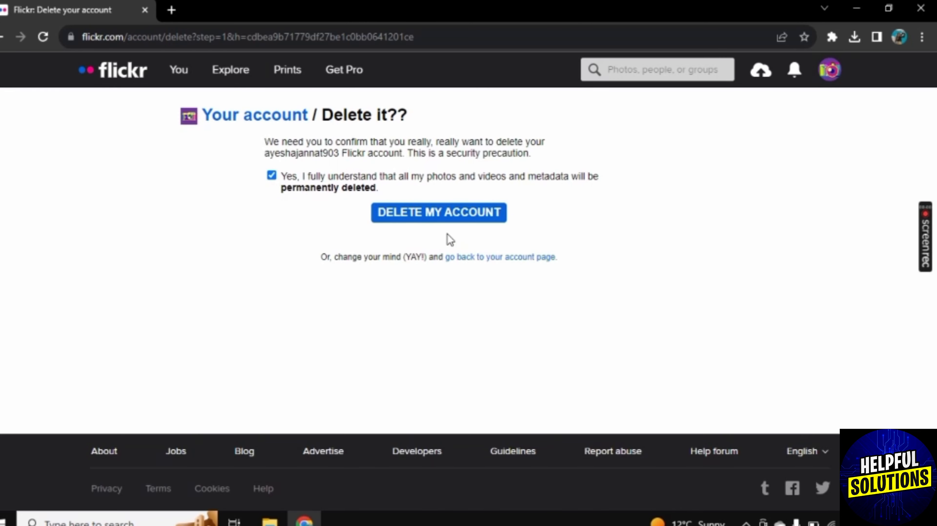
left_click(439, 213)
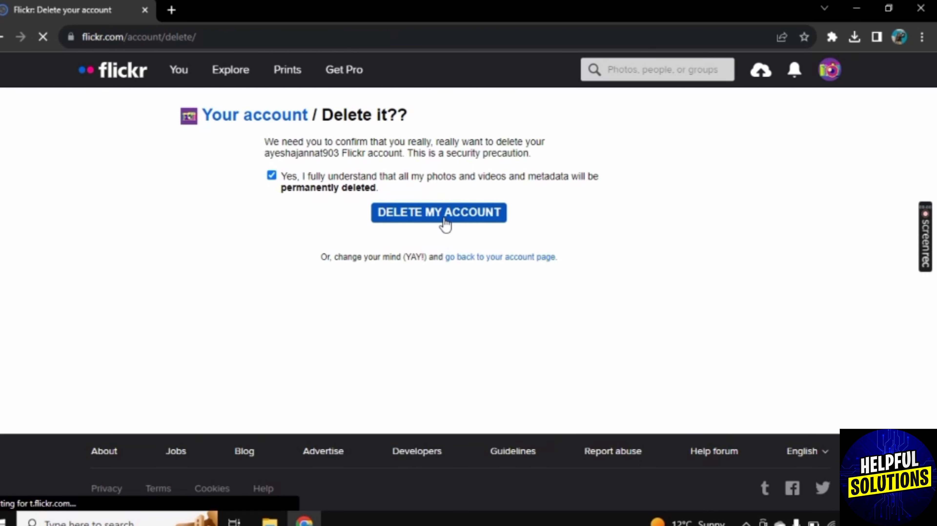
left_click(438, 212)
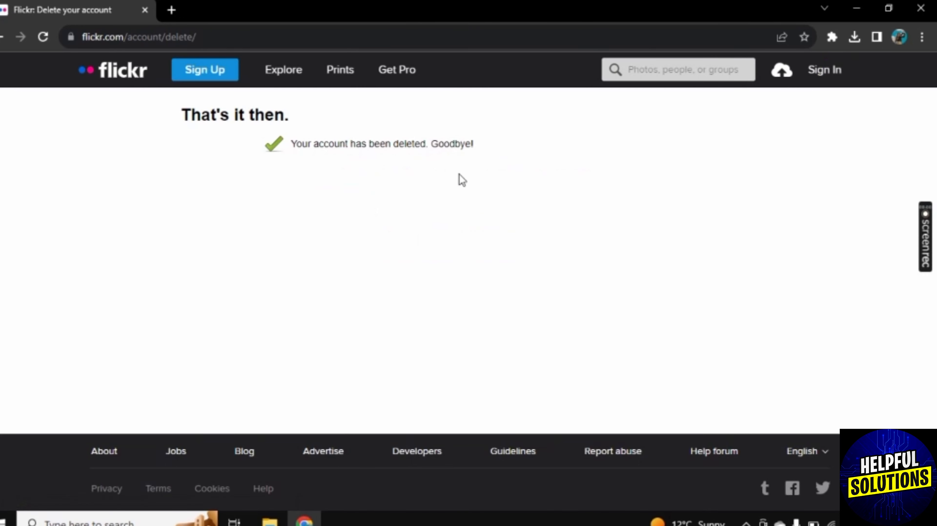
mouse_move(354, 172)
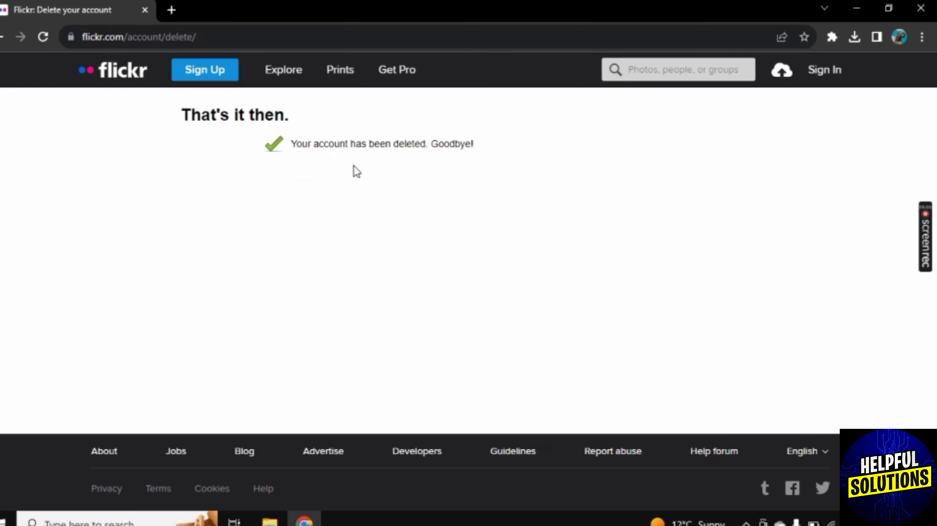
mouse_move(413, 165)
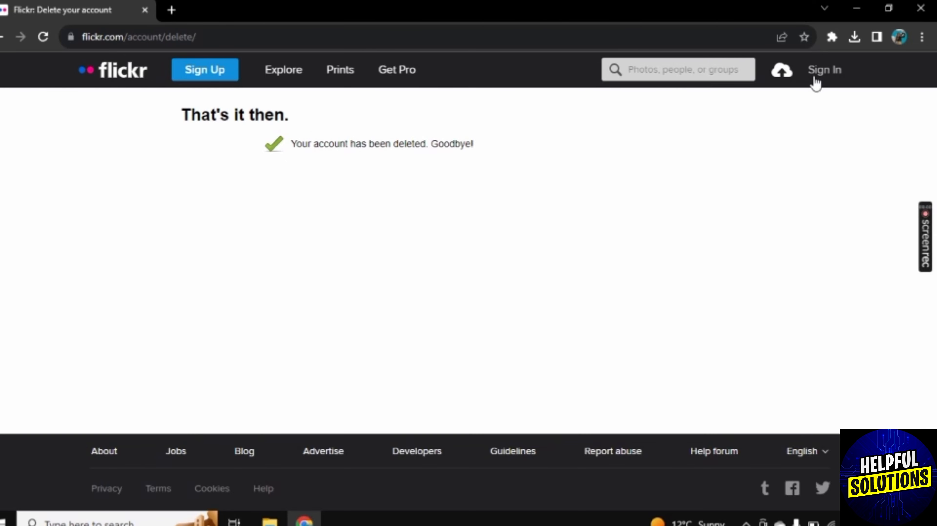
mouse_move(647, 261)
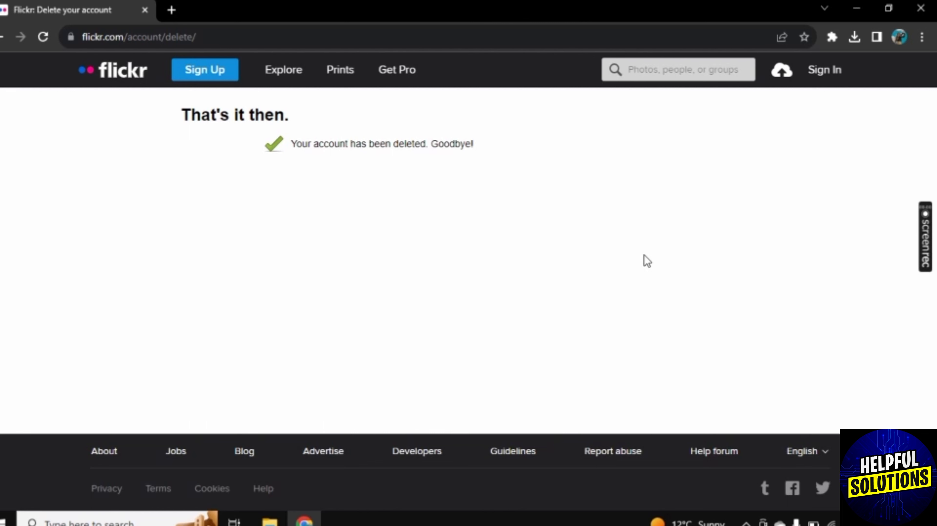